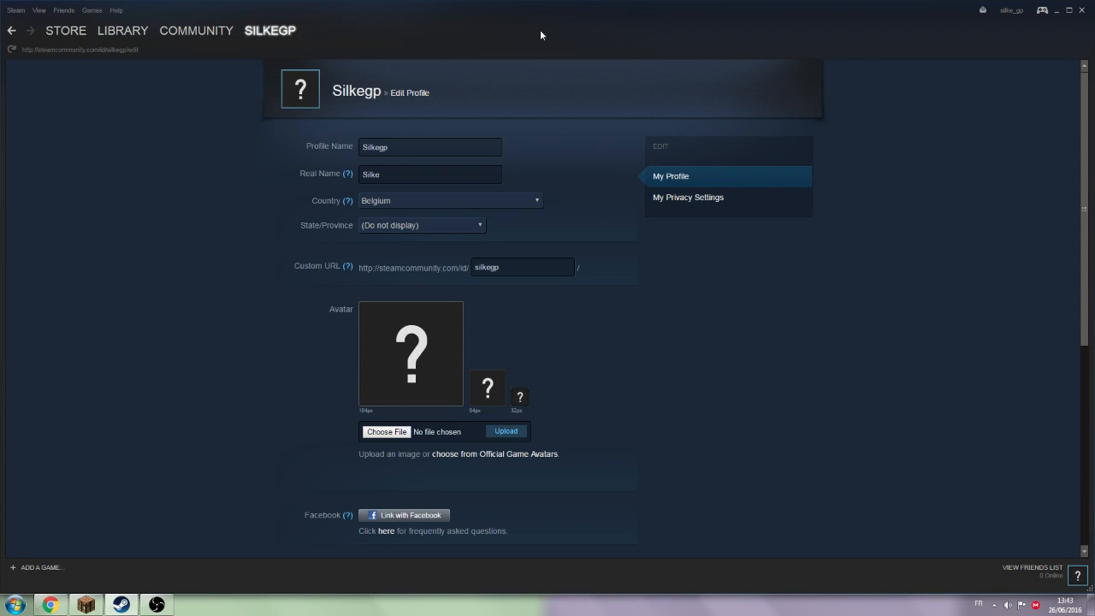
Open the Steam game library showing Cloney's page and close the Friends list window.
click(122, 30)
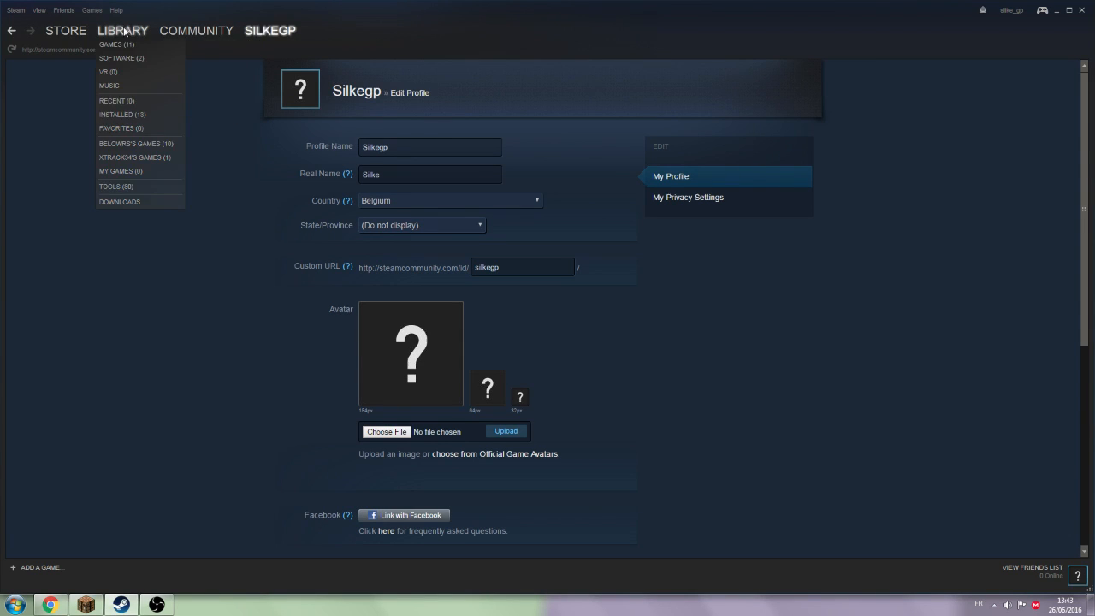
click(122, 30)
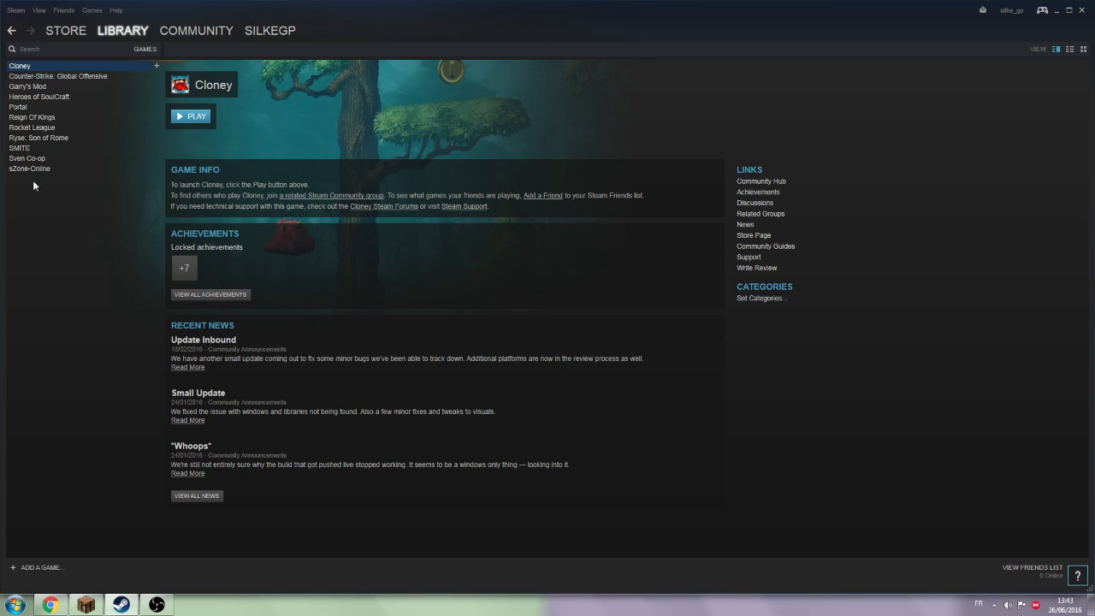
mouse_move(279, 171)
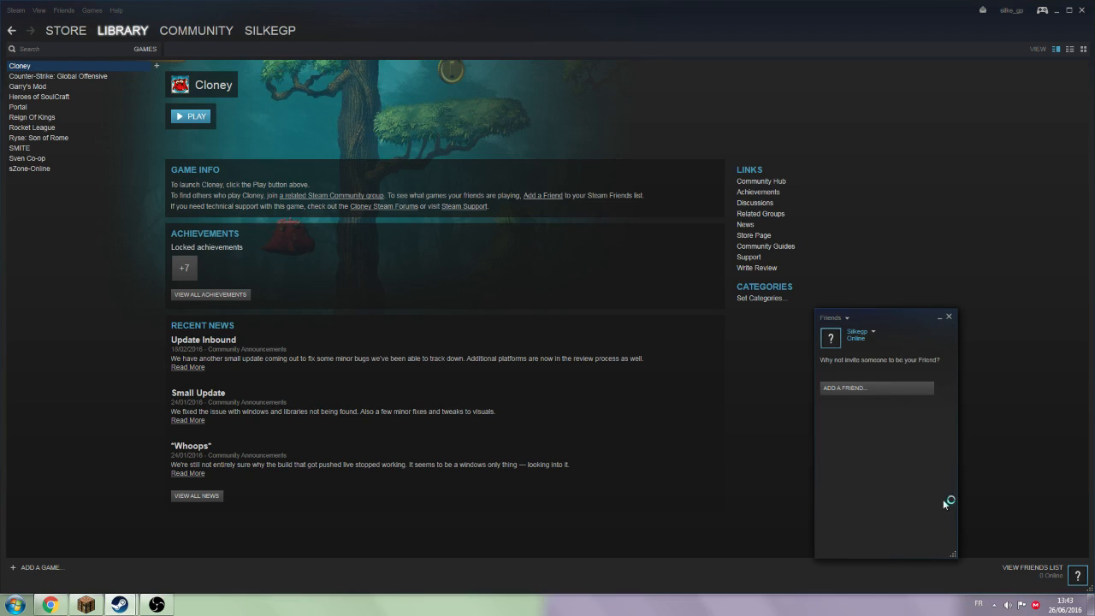
click(845, 387)
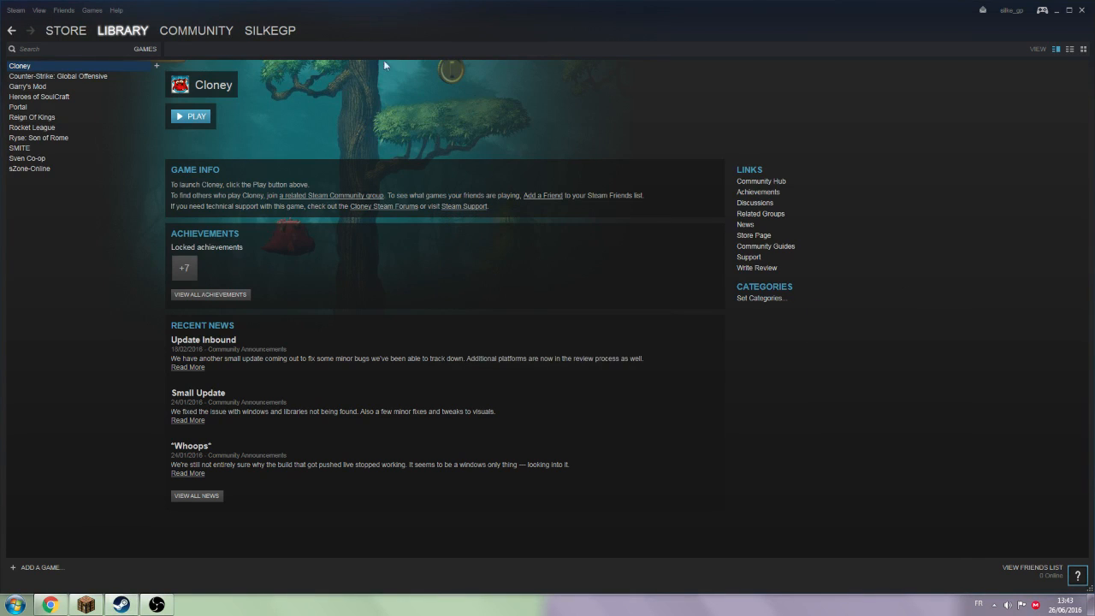
Open Silkegp's own community profile from the SILKEGP dropdown.
click(270, 30)
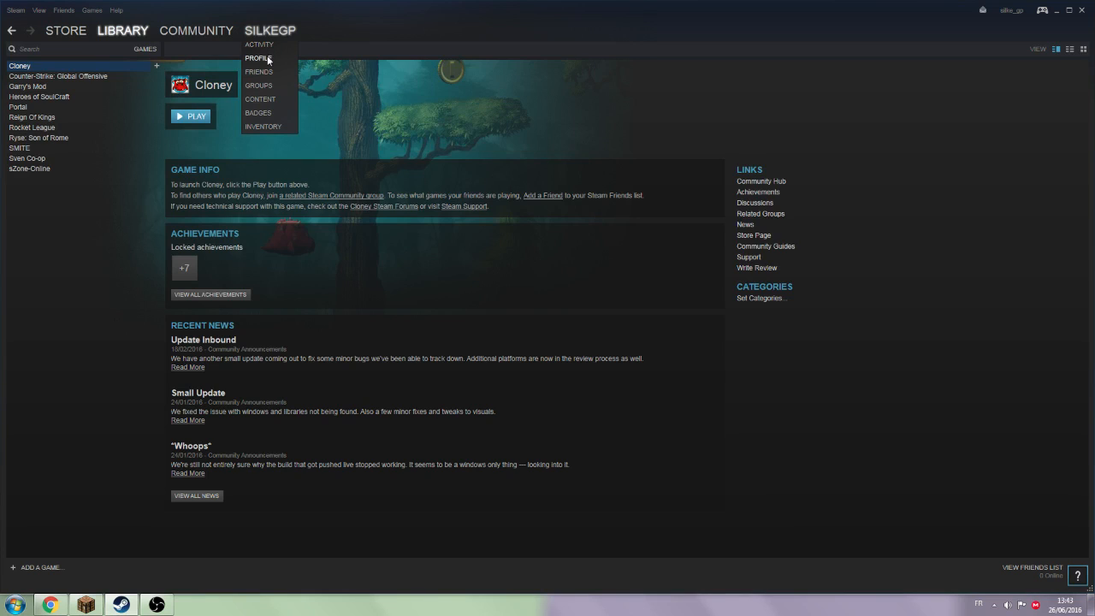
click(259, 58)
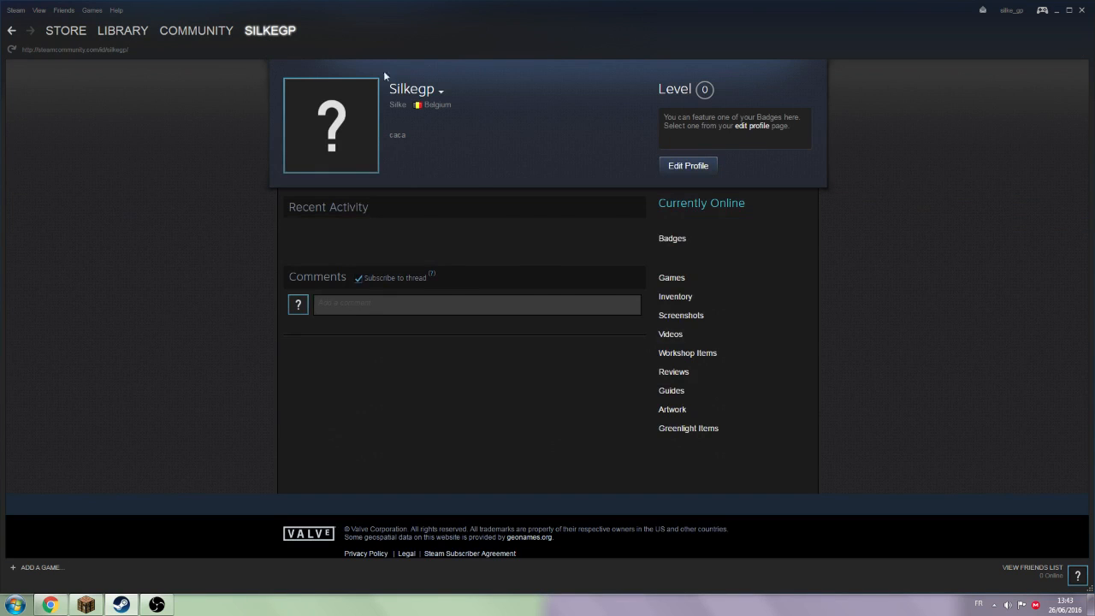
mouse_move(512, 388)
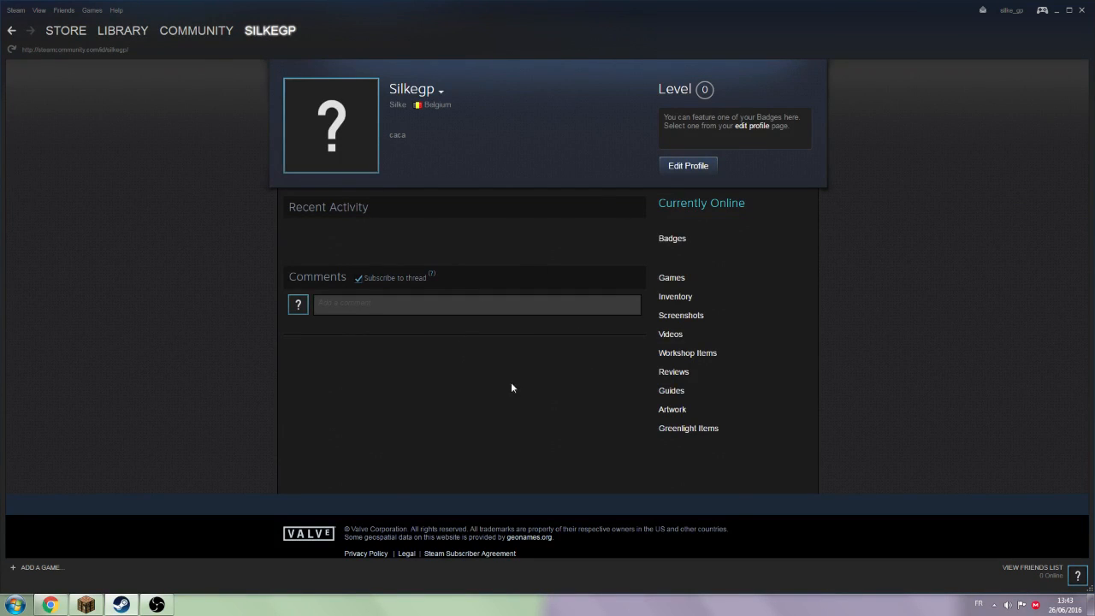
mouse_move(522, 397)
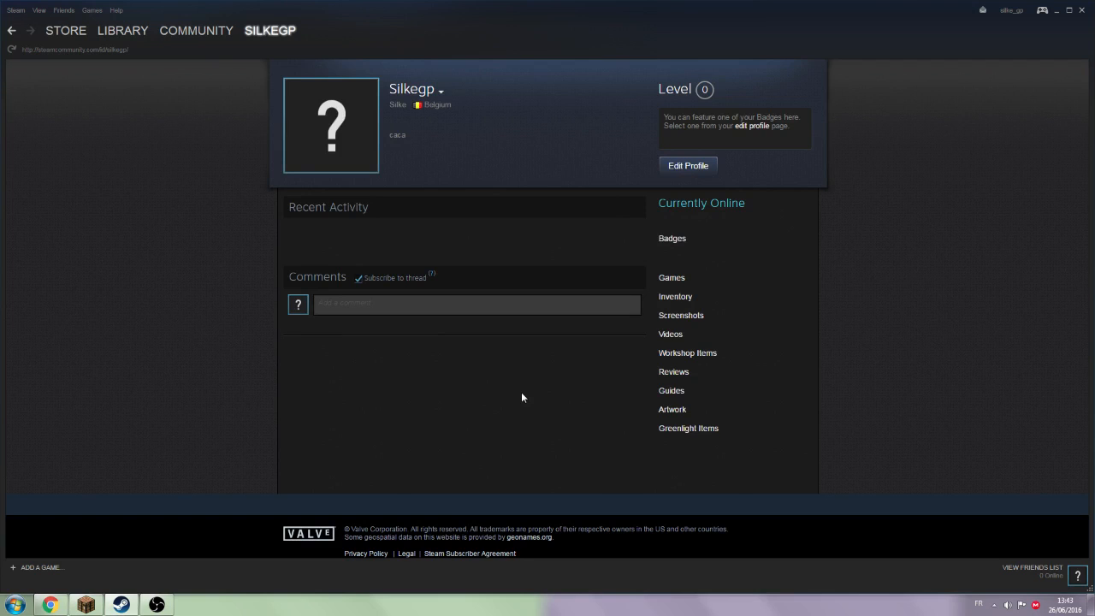
mouse_move(578, 277)
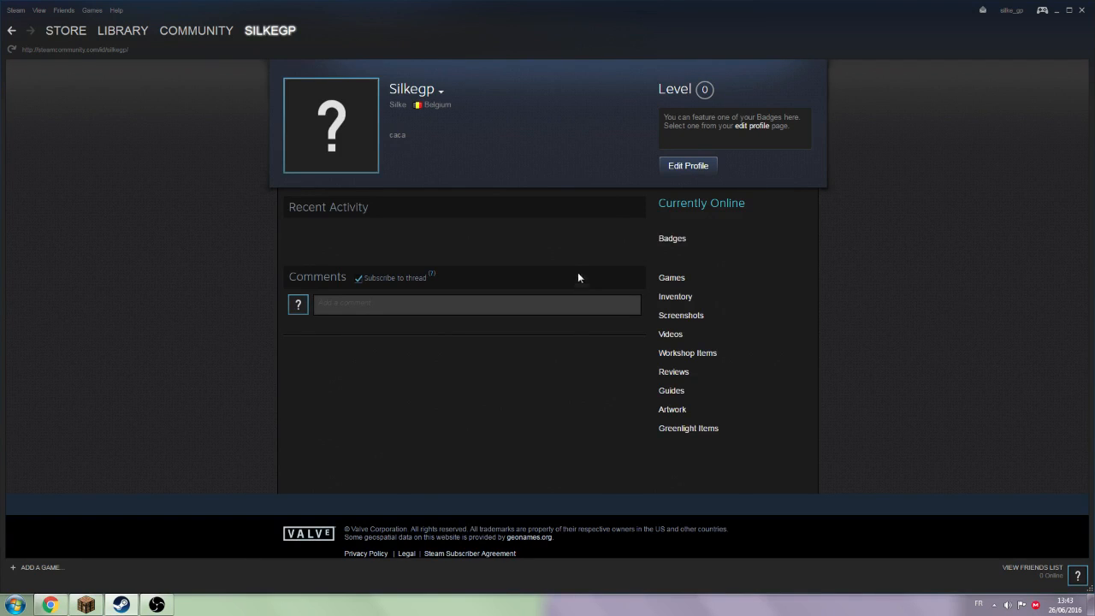
mouse_move(448, 45)
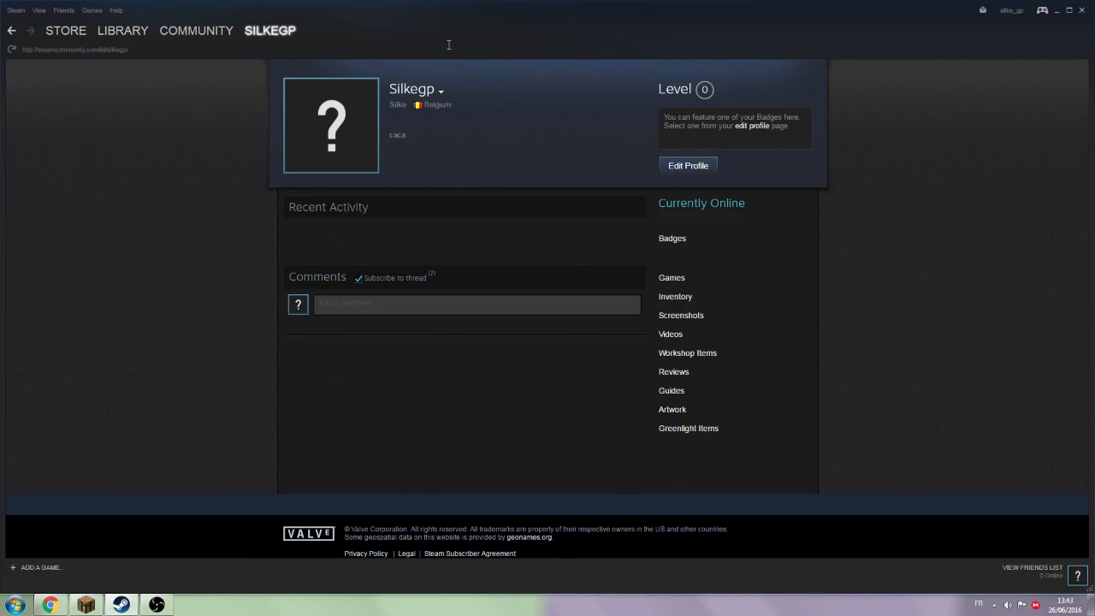
click(269, 30)
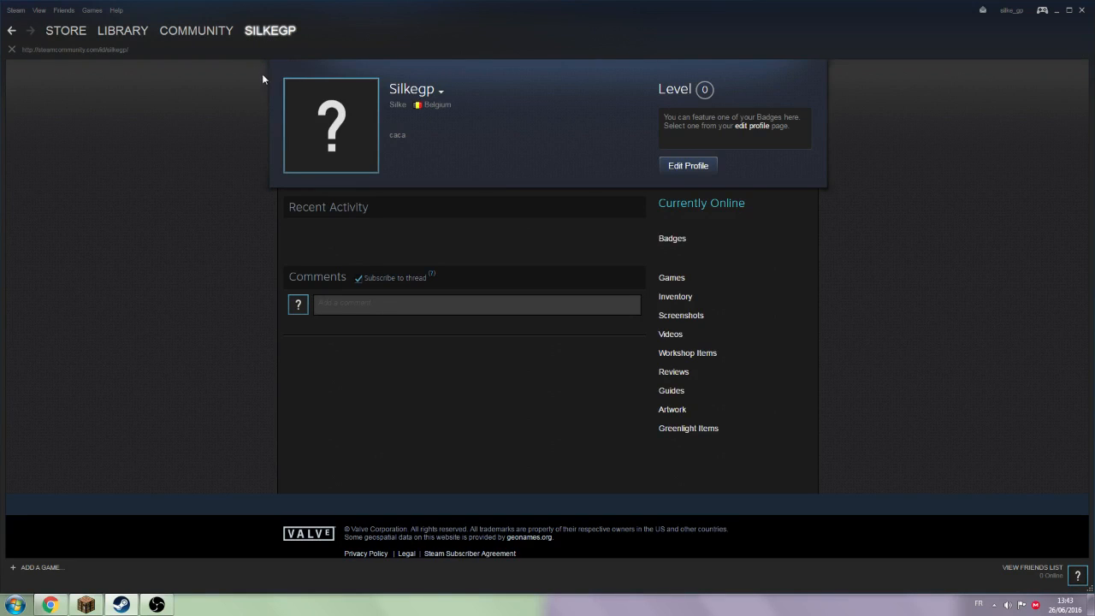
mouse_move(671, 334)
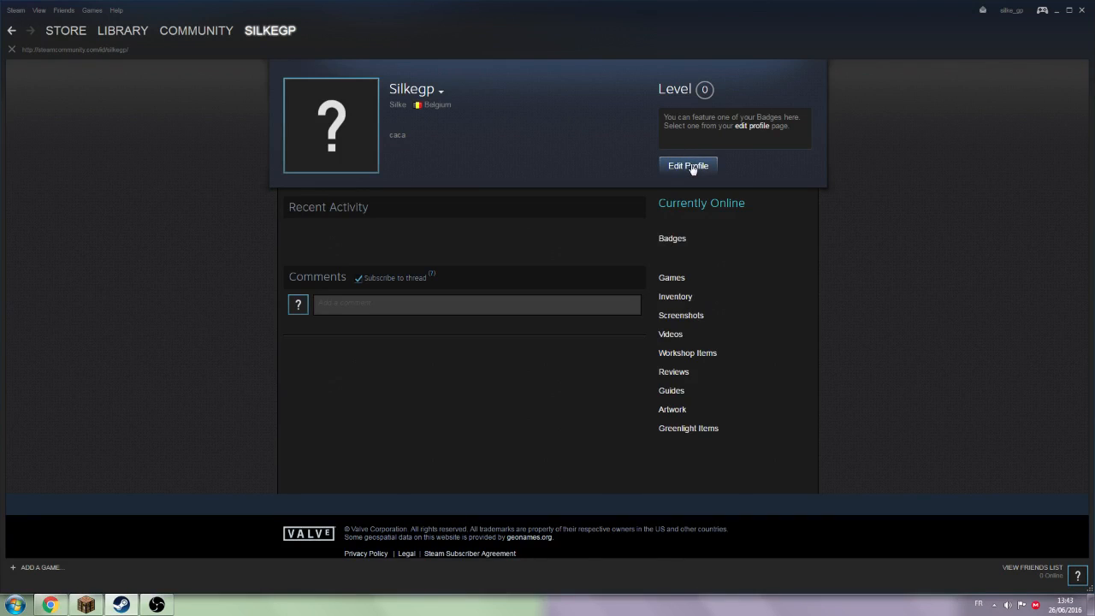
In Edit Profile, select and copy the custom URL name 'silkegp'.
click(688, 165)
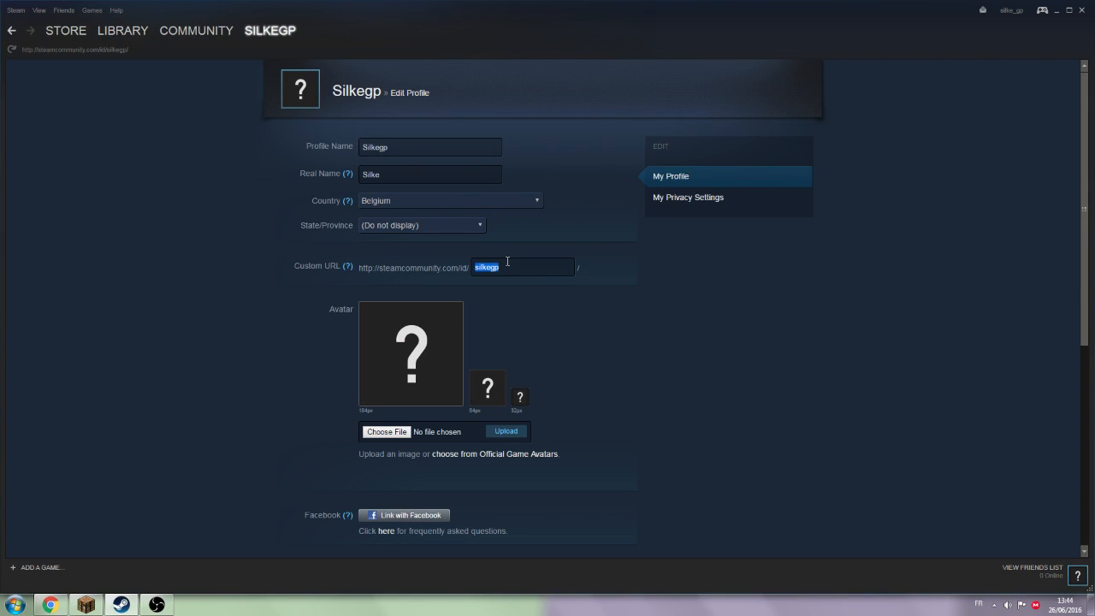
click(523, 267)
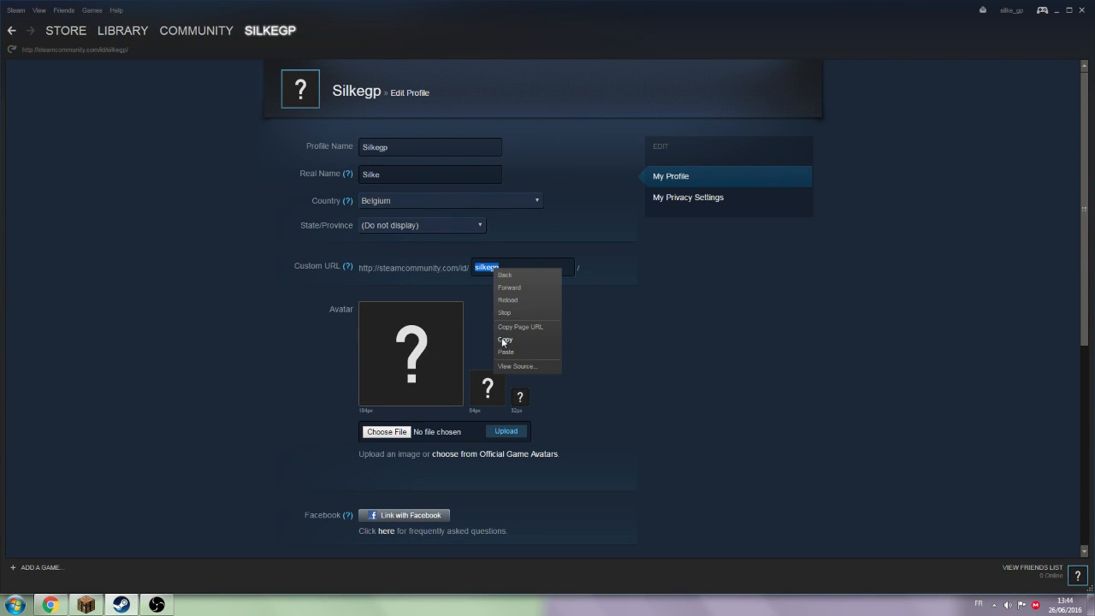
click(505, 339)
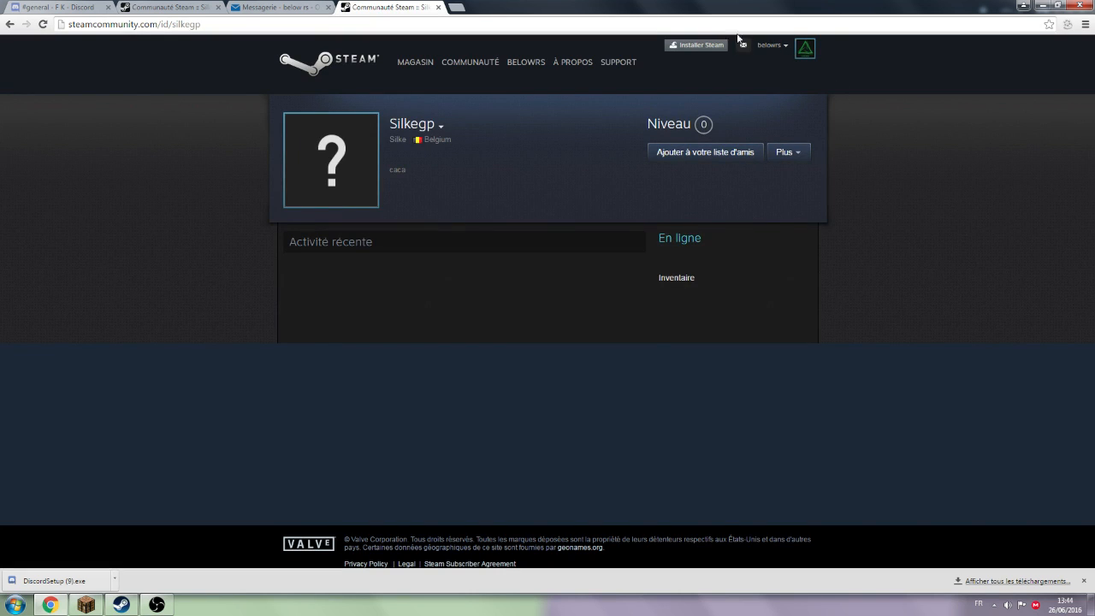
mouse_move(759, 64)
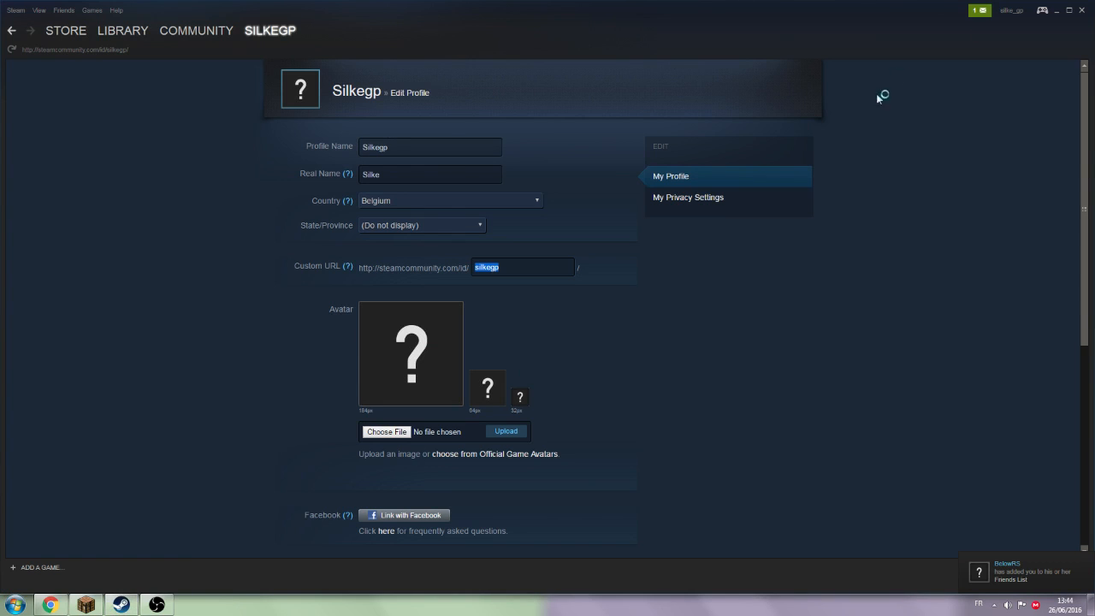
click(980, 10)
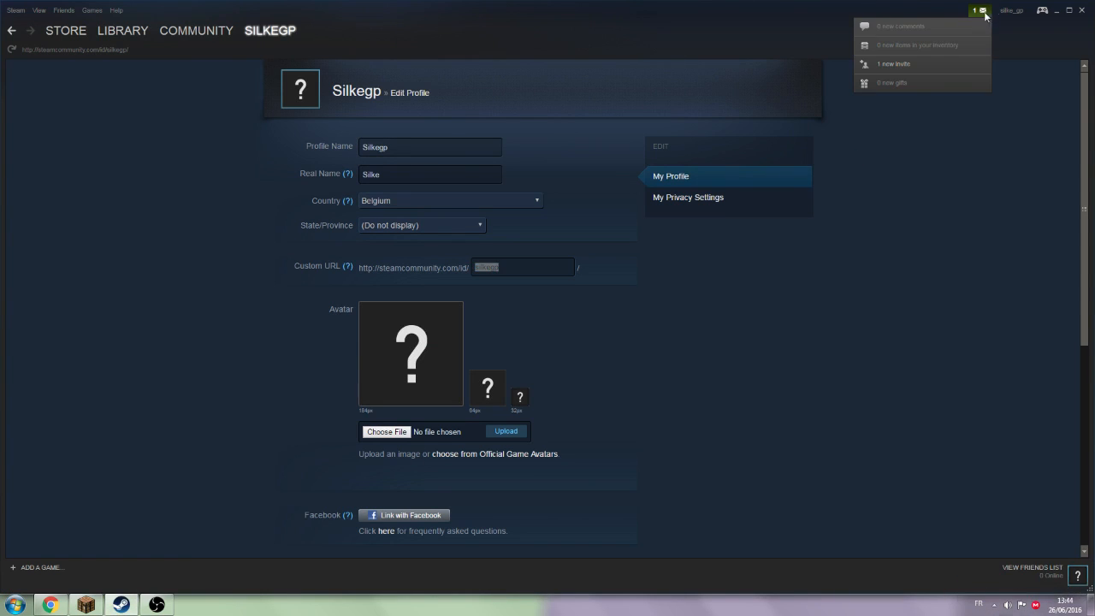
click(894, 63)
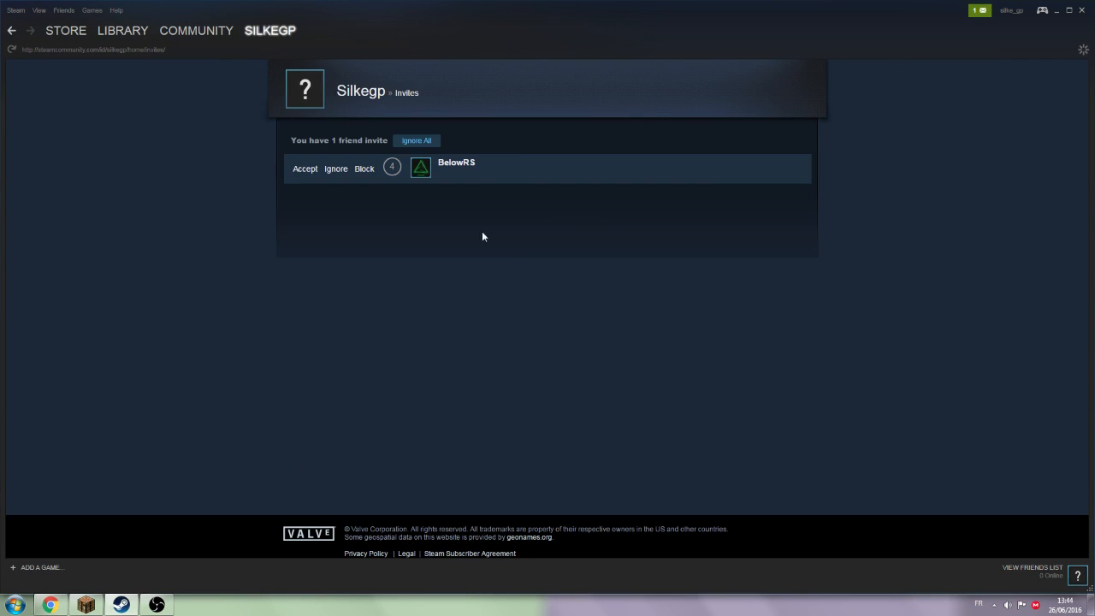
mouse_move(563, 309)
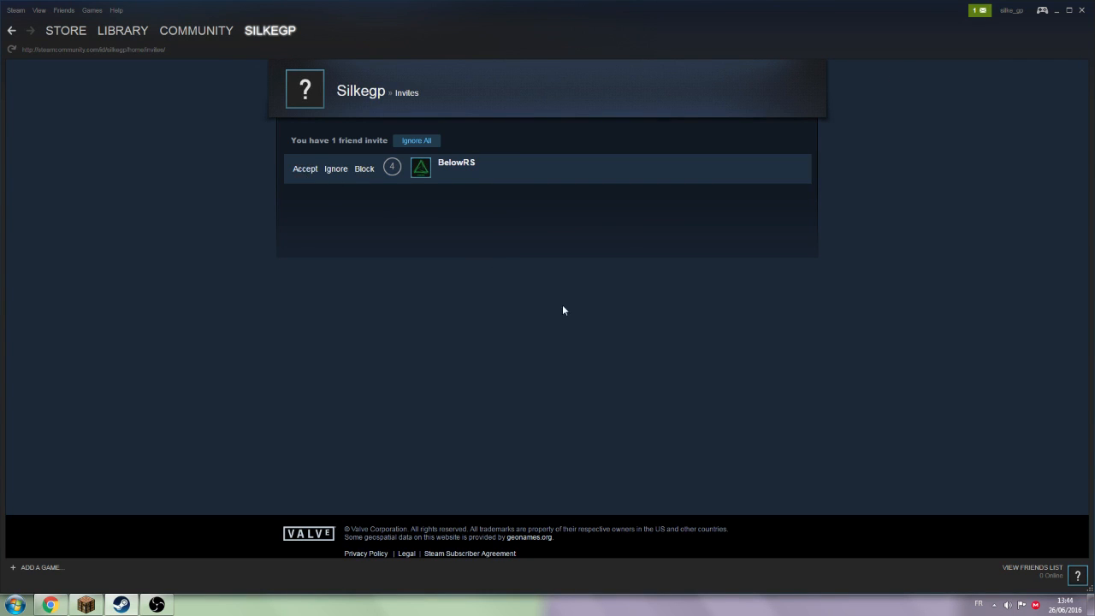
click(304, 168)
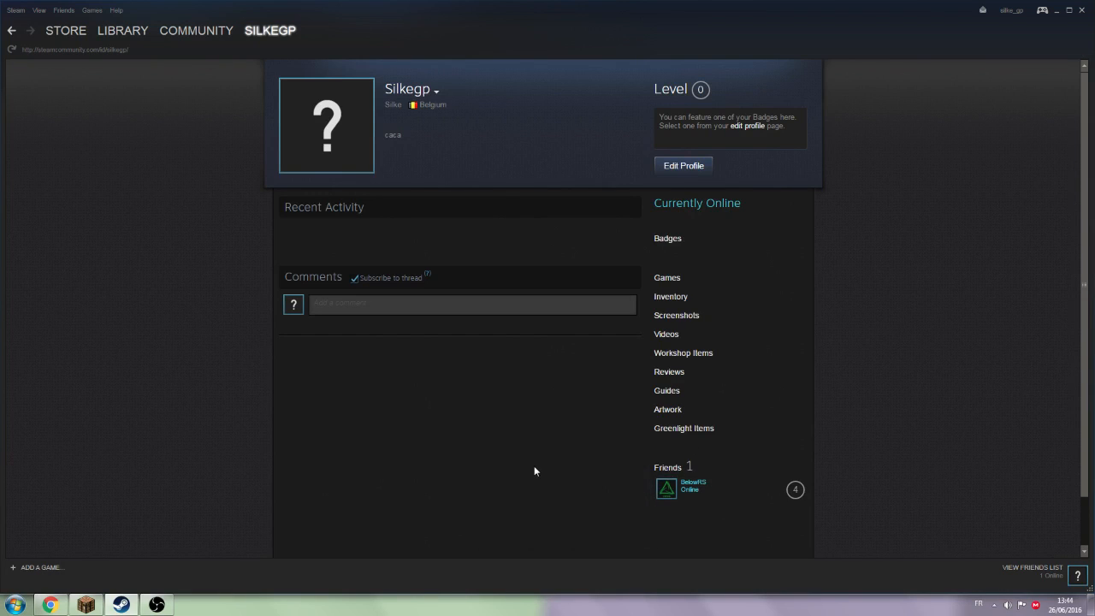
mouse_move(368, 355)
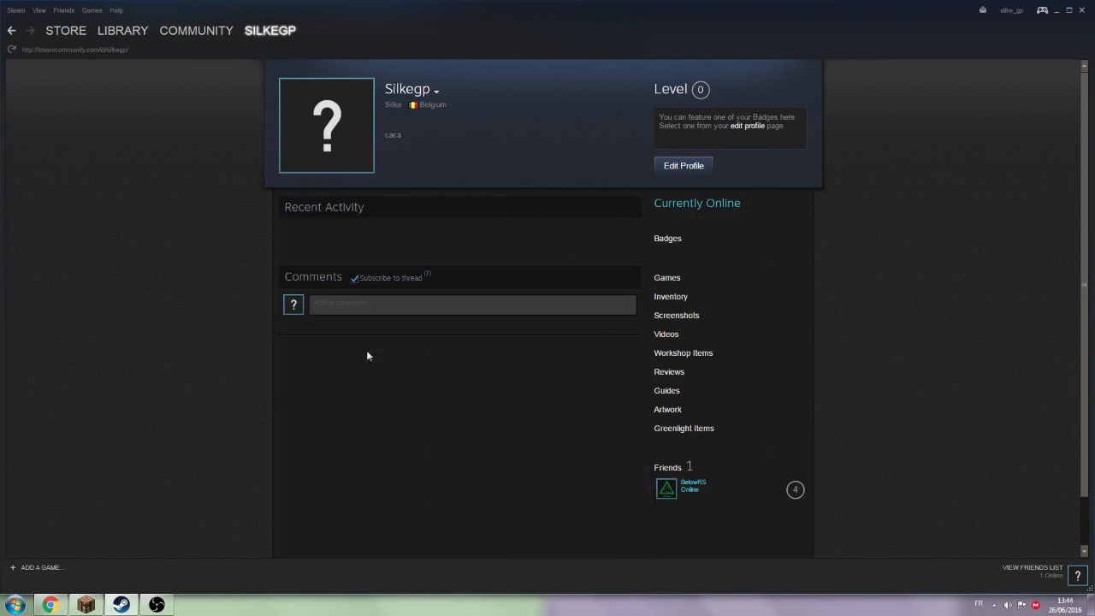
click(269, 30)
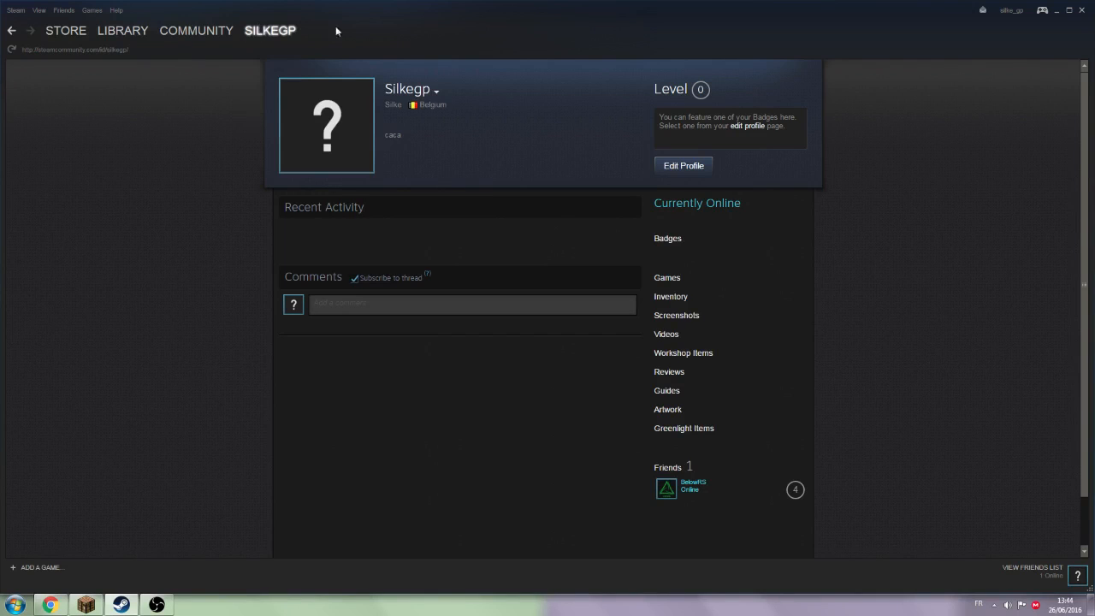
click(65, 30)
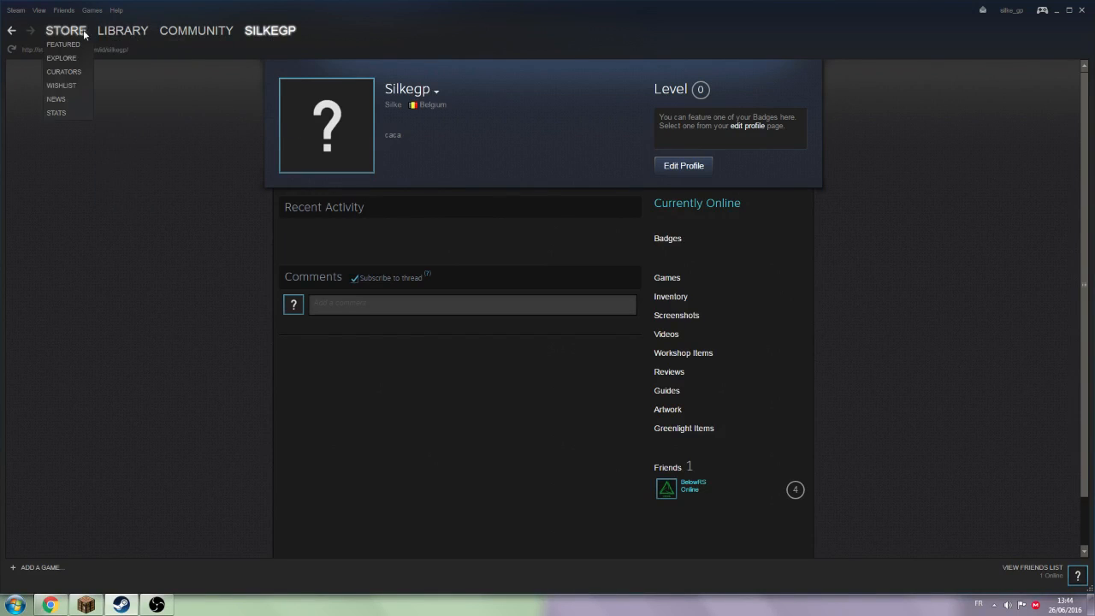
click(270, 30)
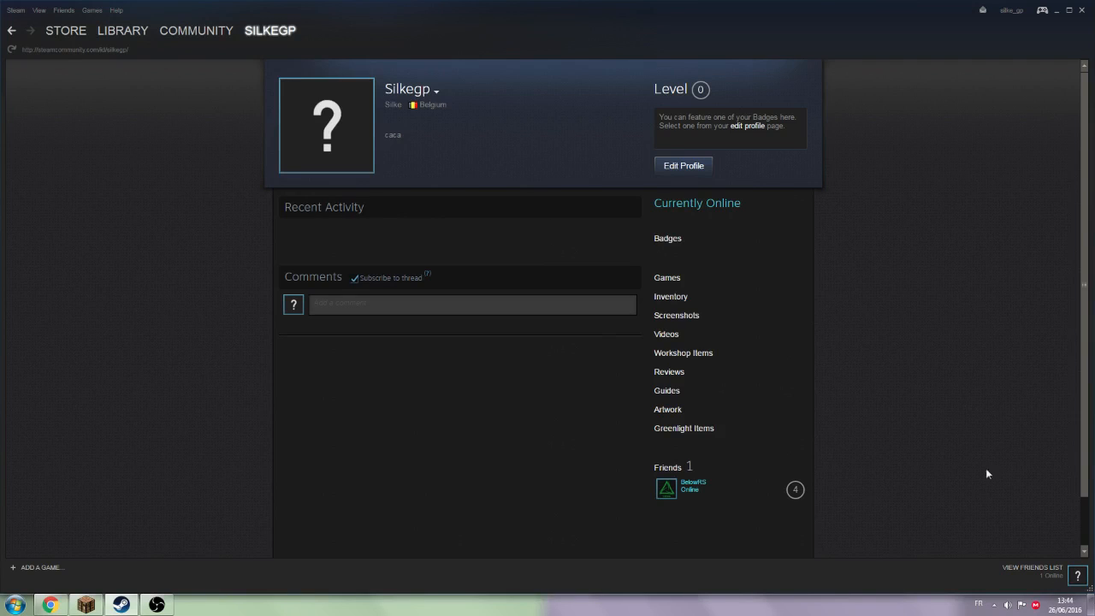
mouse_move(460, 105)
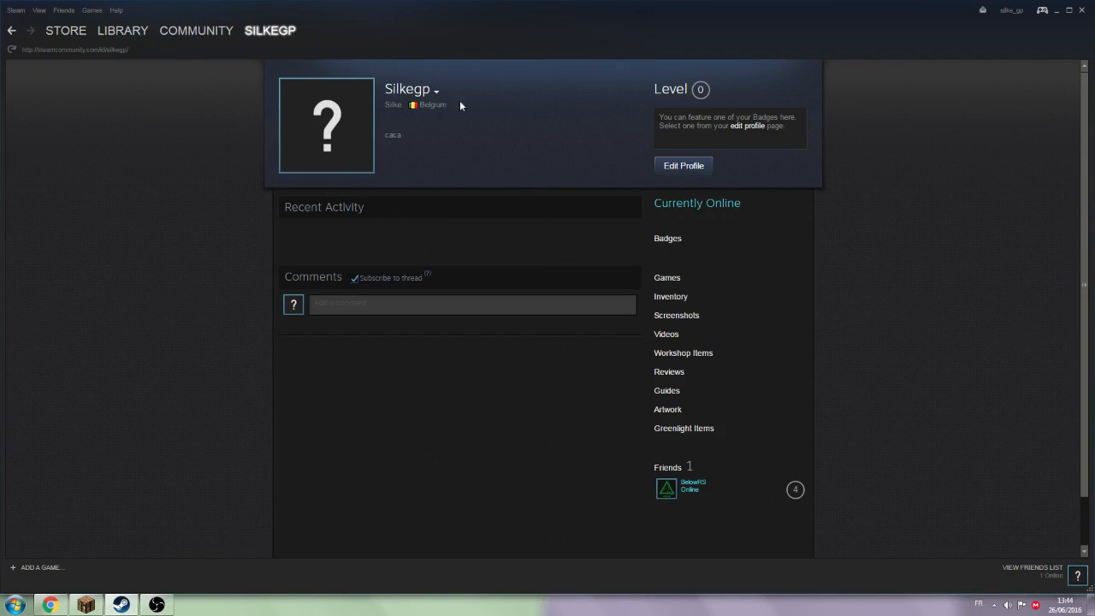
mouse_move(489, 146)
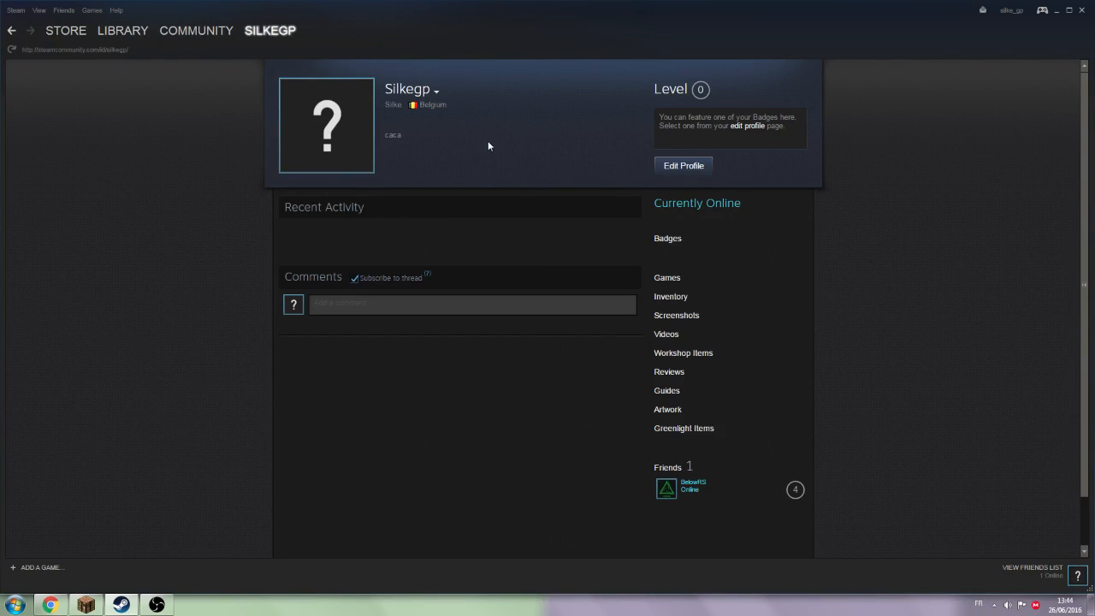